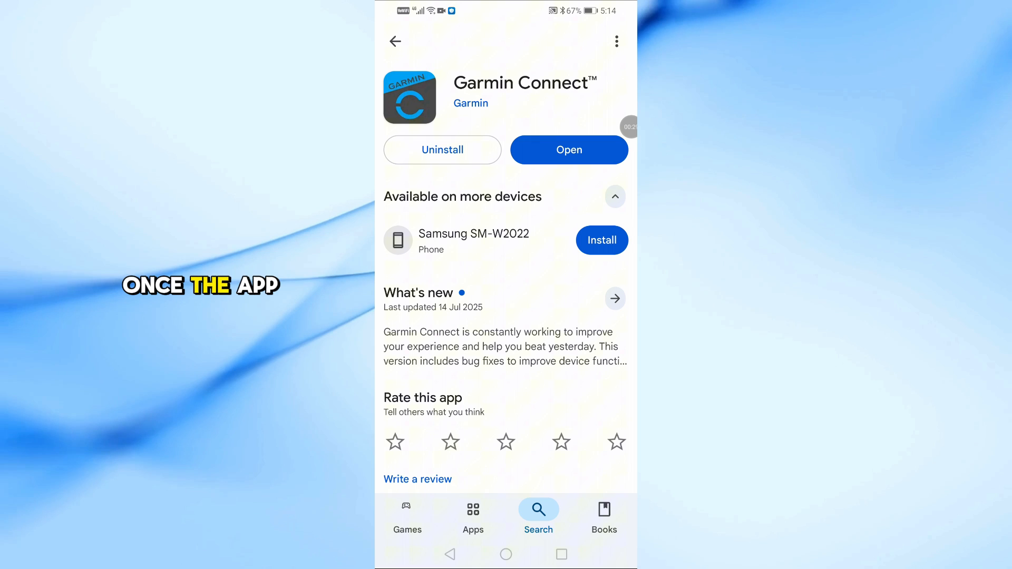
# Launch the installed Garmin Connect app from its Play Store page to reach the Welcome screen
pyautogui.click(569, 150)
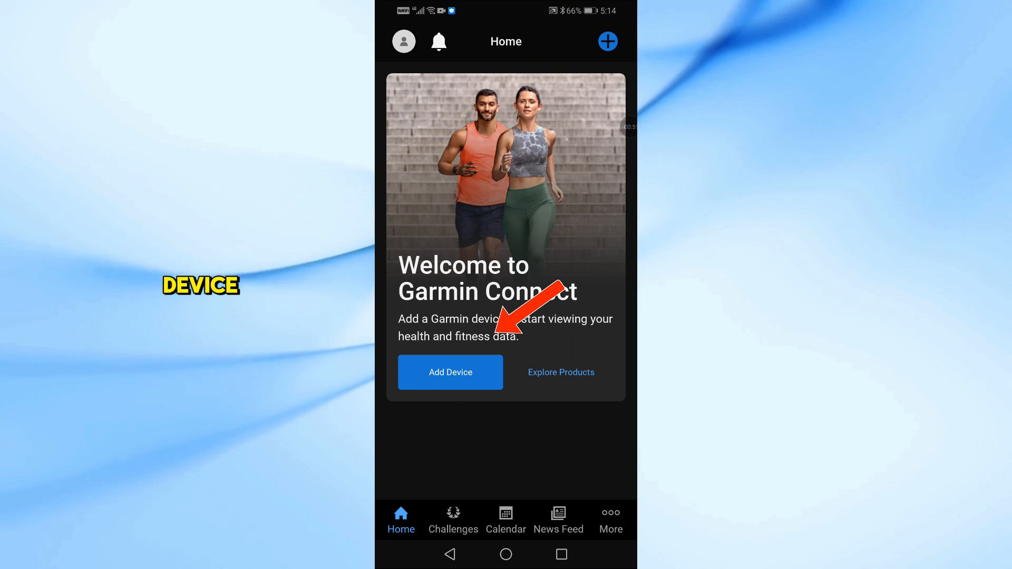
pyautogui.click(450, 373)
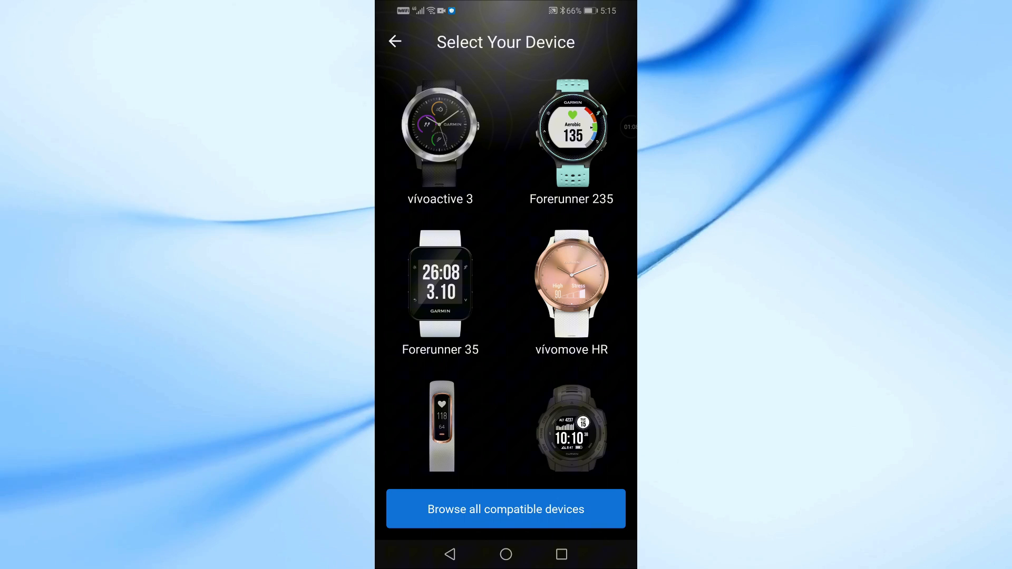
pyautogui.click(506, 509)
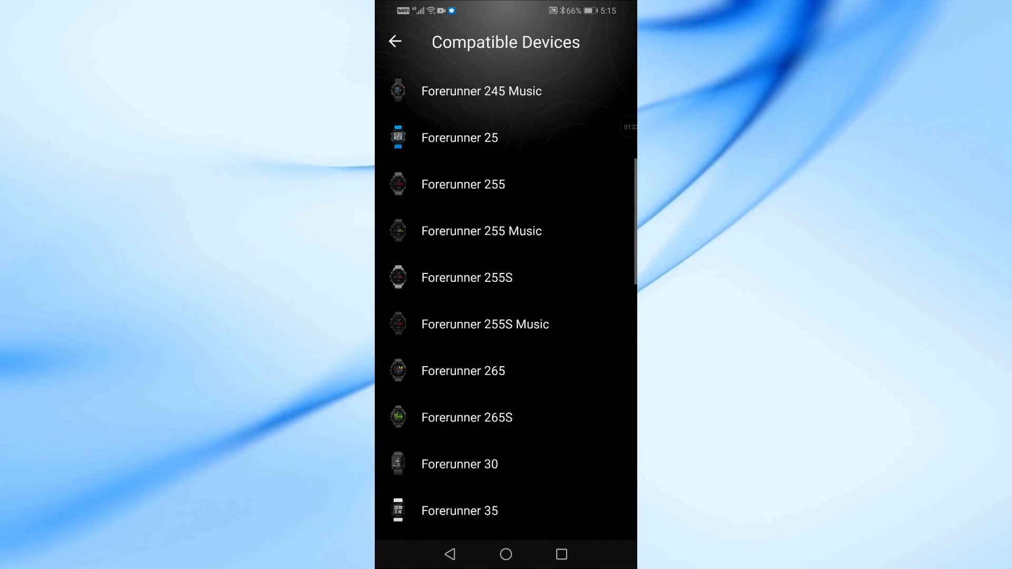
pyautogui.scroll(-3)
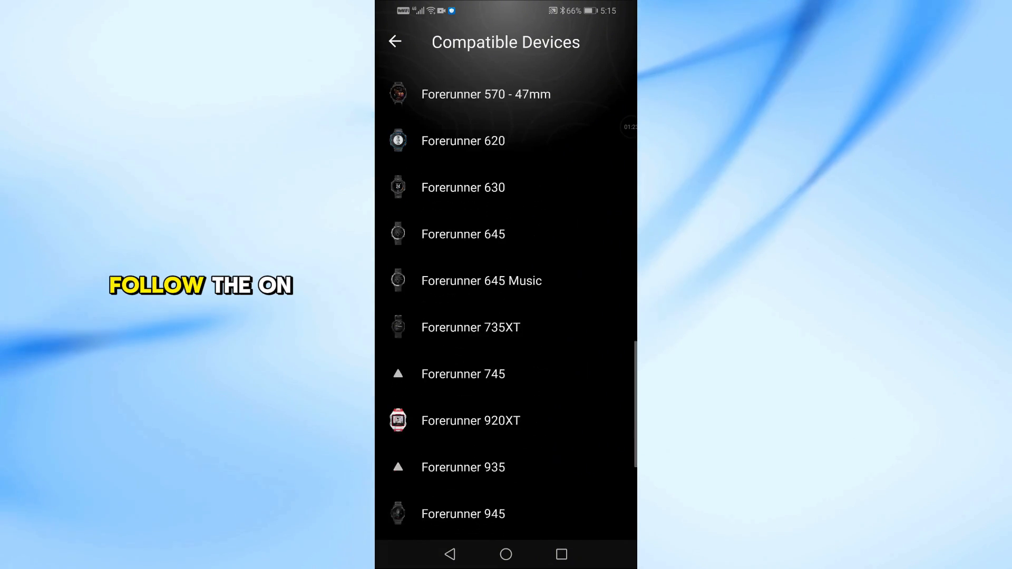
pyautogui.scroll(-3)
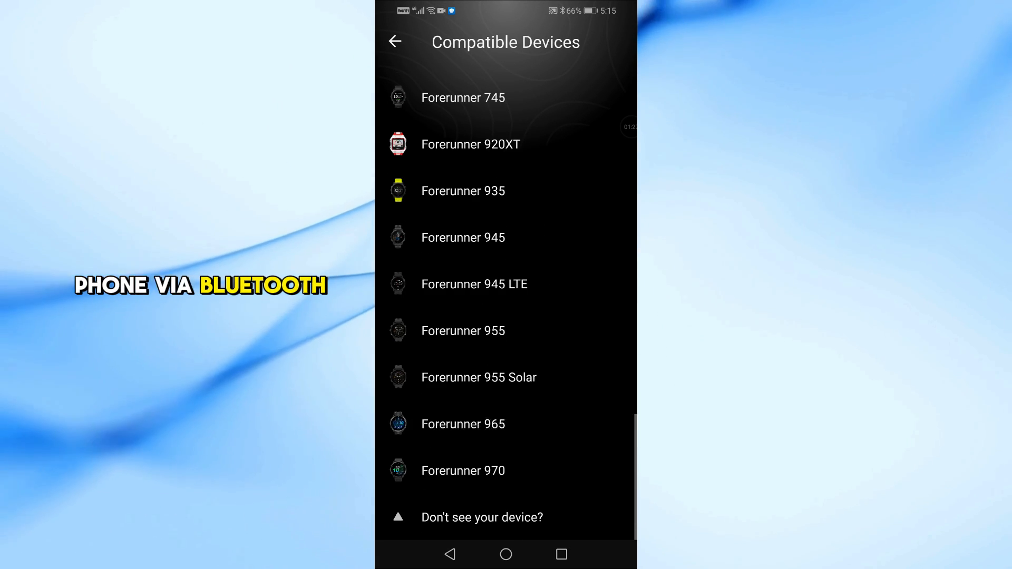
pyautogui.click(463, 424)
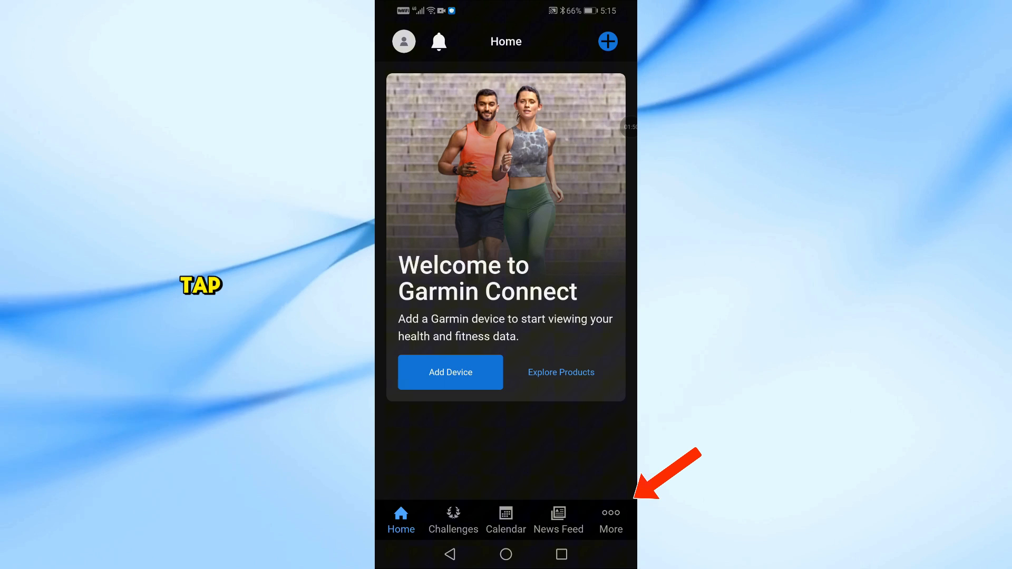
# Navigate via More and Settings to the Connected Apps list showing Office 365, MyFitnessPal and Strava
pyautogui.click(609, 520)
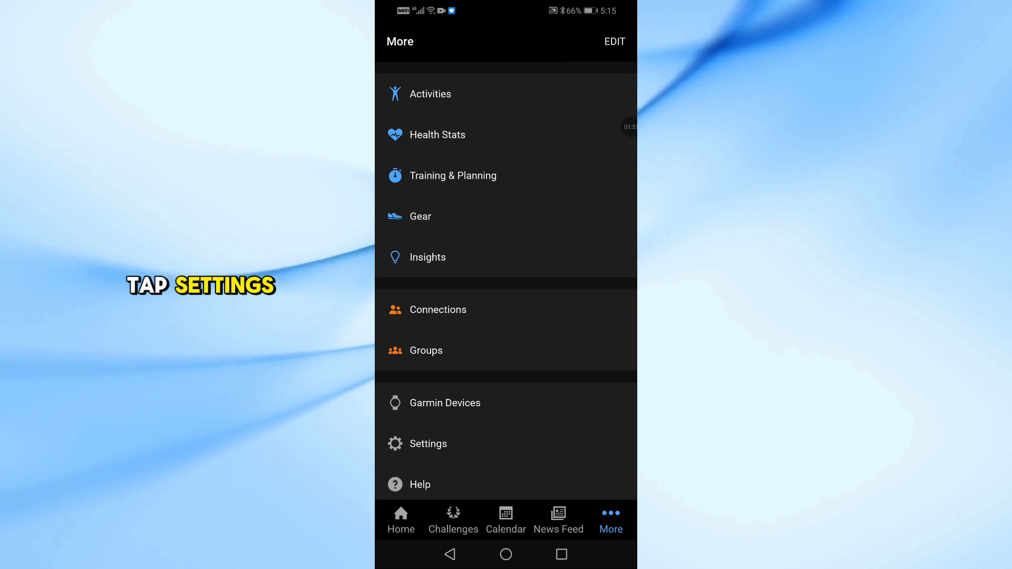
pyautogui.click(428, 386)
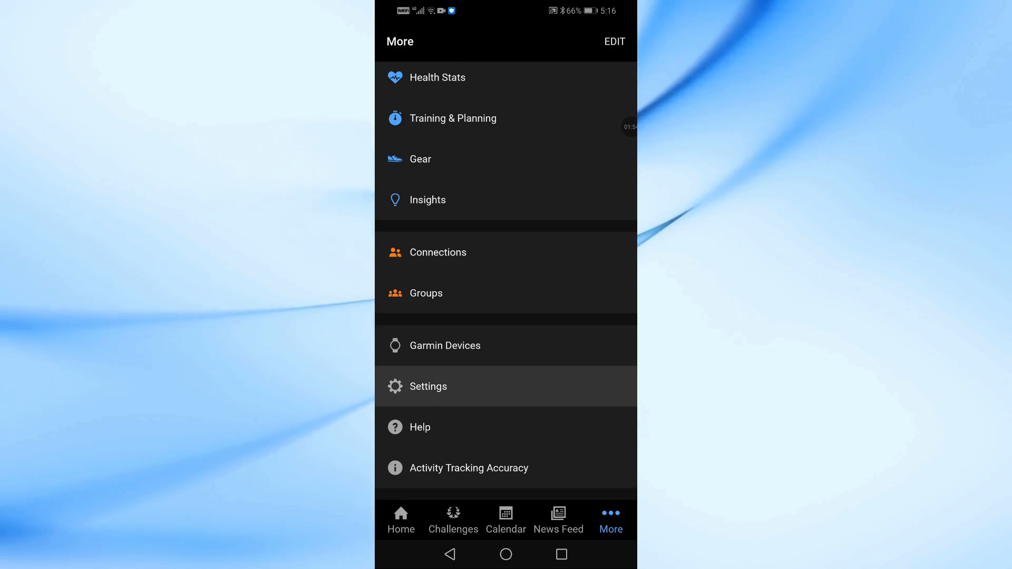
pyautogui.click(428, 386)
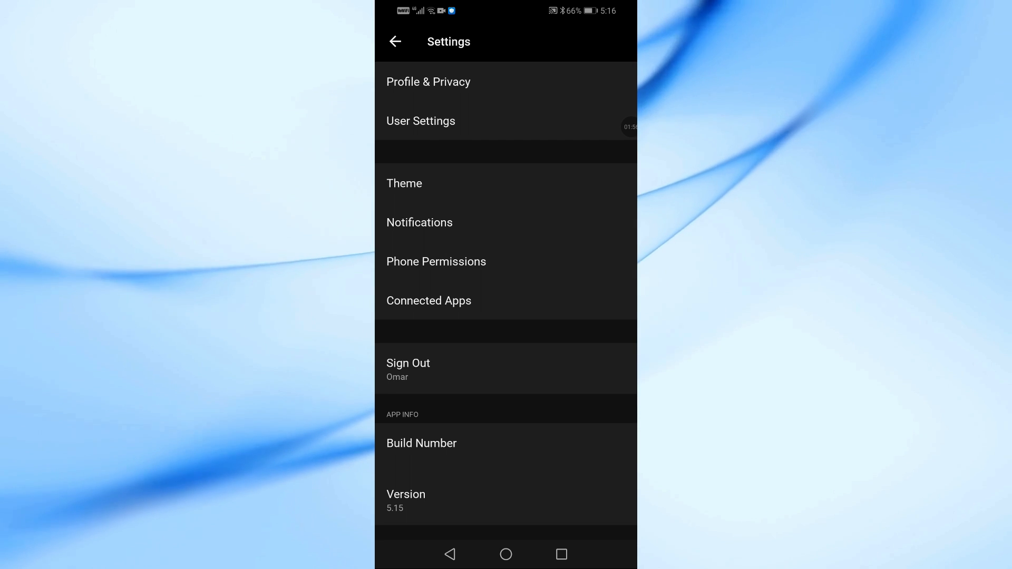
pyautogui.click(429, 300)
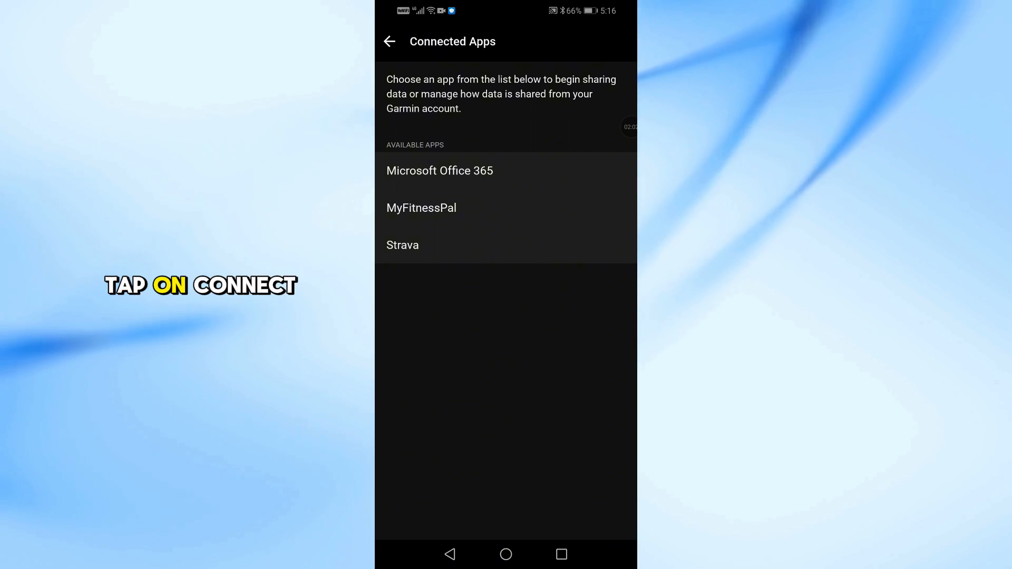
# Choose Strava, agree to share Garmin data, continue in Chrome and sign in to the Strava account
pyautogui.click(402, 244)
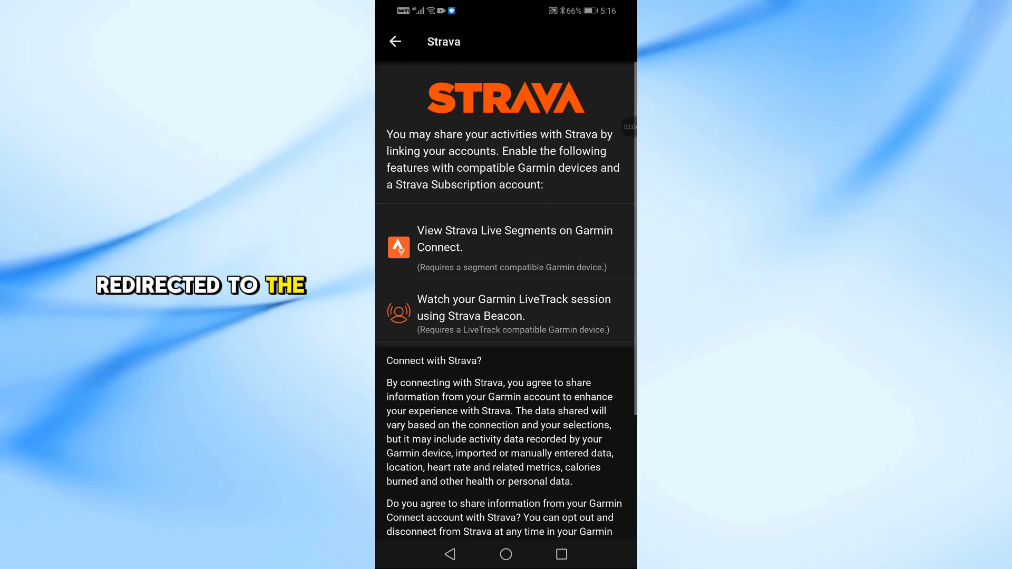
pyautogui.scroll(-3)
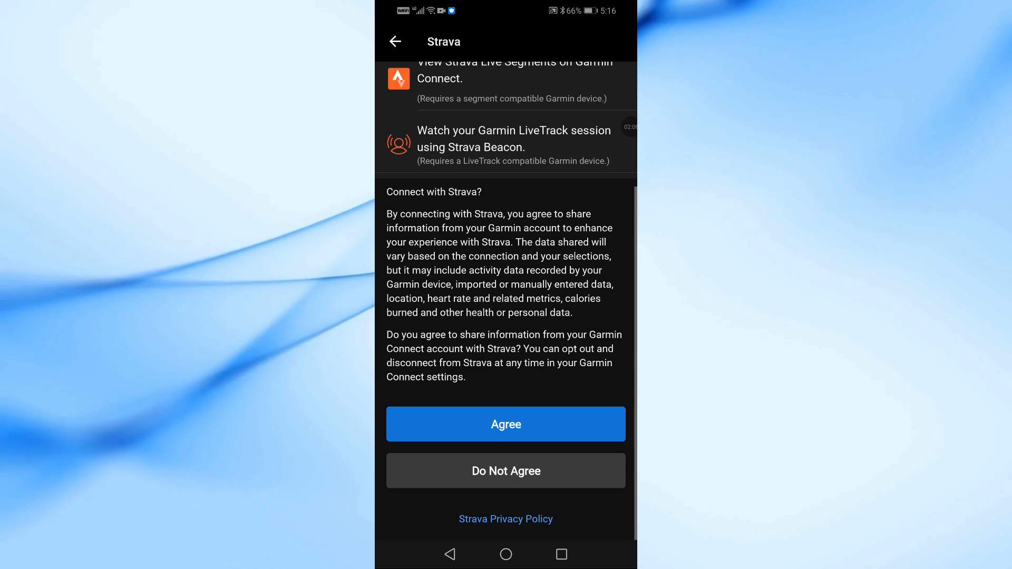
pyautogui.click(505, 424)
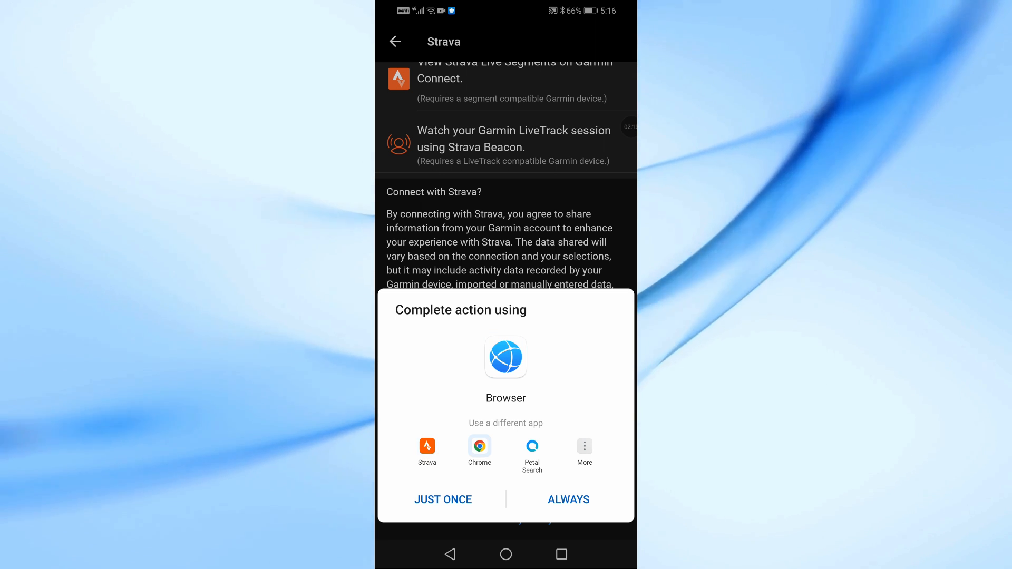
pyautogui.click(444, 500)
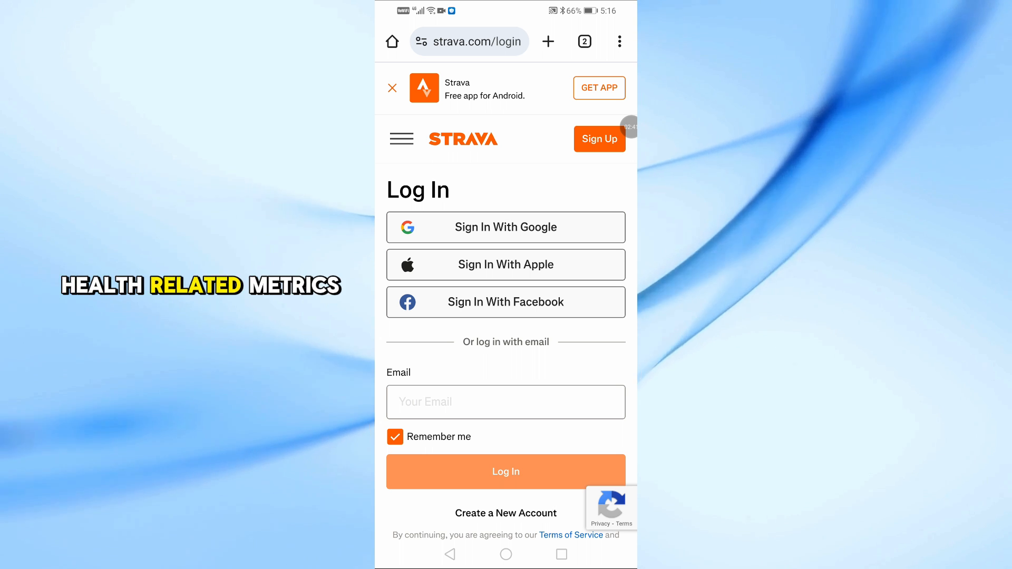
pyautogui.click(505, 472)
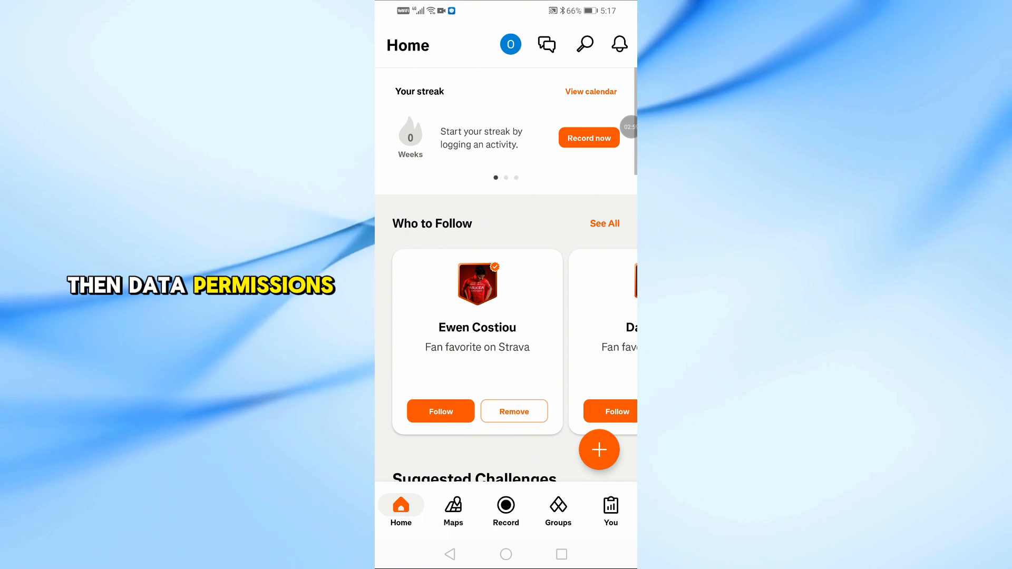
# From the Strava profile page, reach Settings scrolled to the Data Permissions entry
pyautogui.click(610, 510)
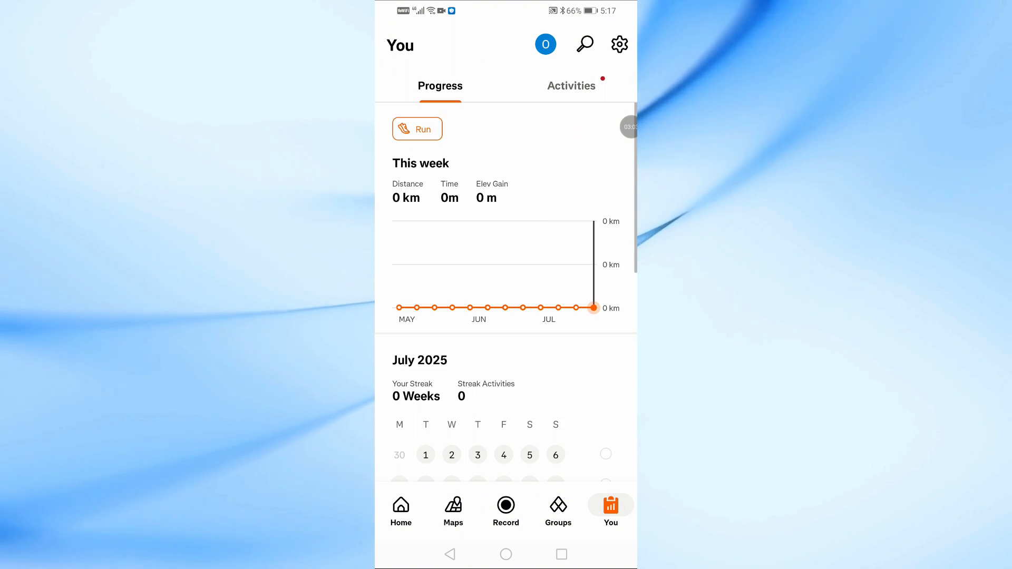
pyautogui.click(619, 43)
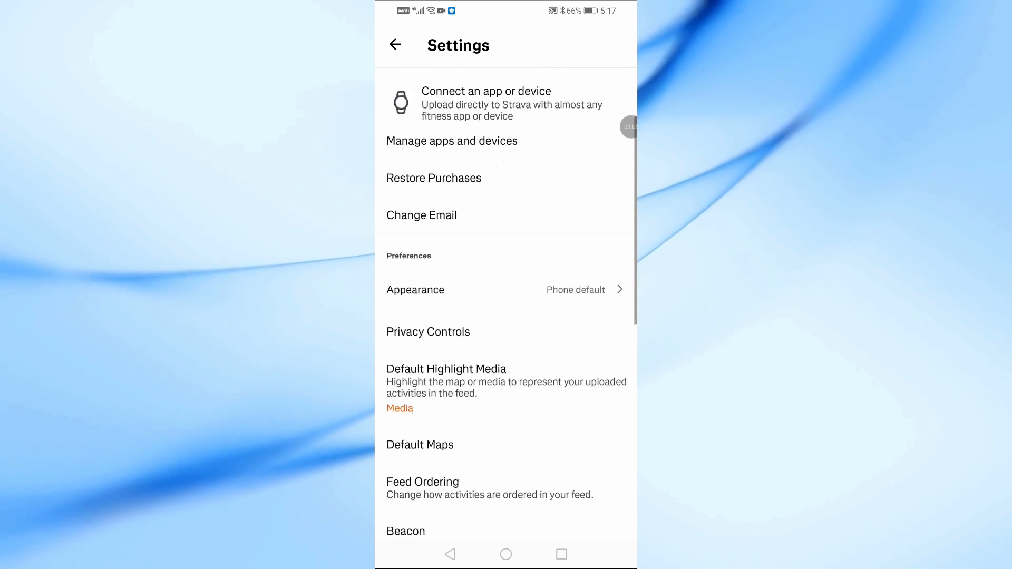
pyautogui.scroll(-3)
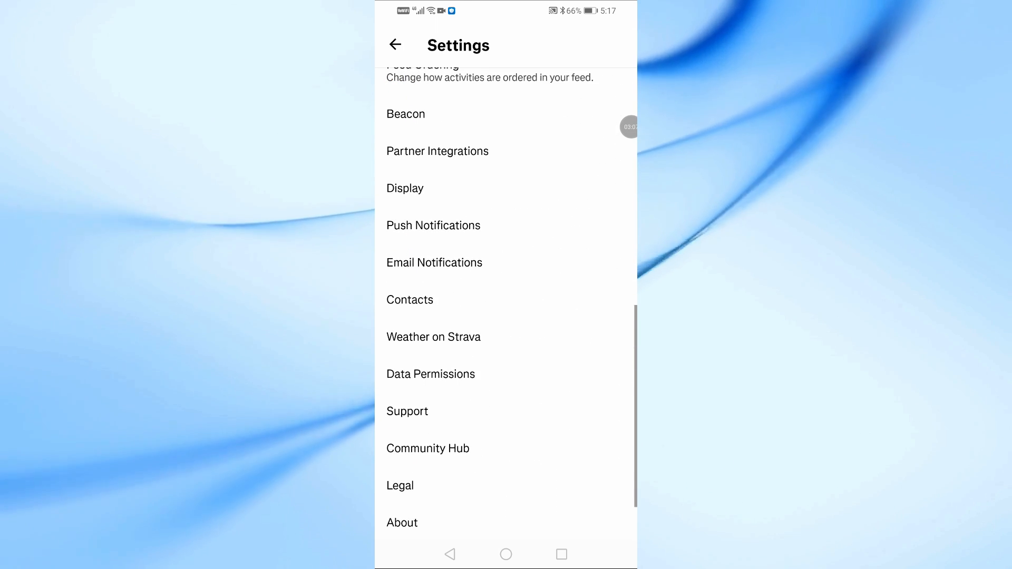
pyautogui.click(430, 299)
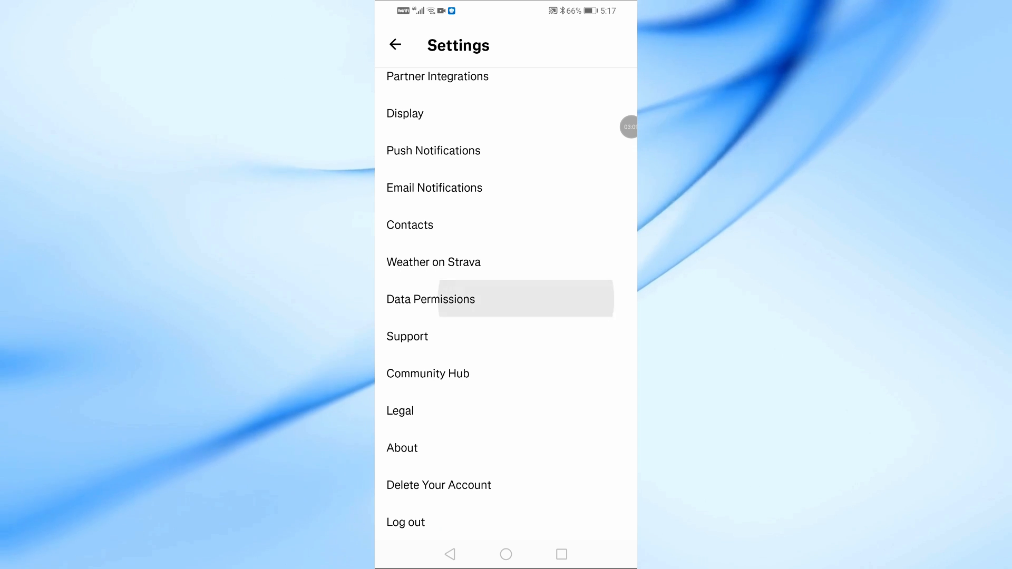
# In Data Permissions, allow Health-Related Data access and acknowledge the Access Confirmed dialog
pyautogui.click(431, 299)
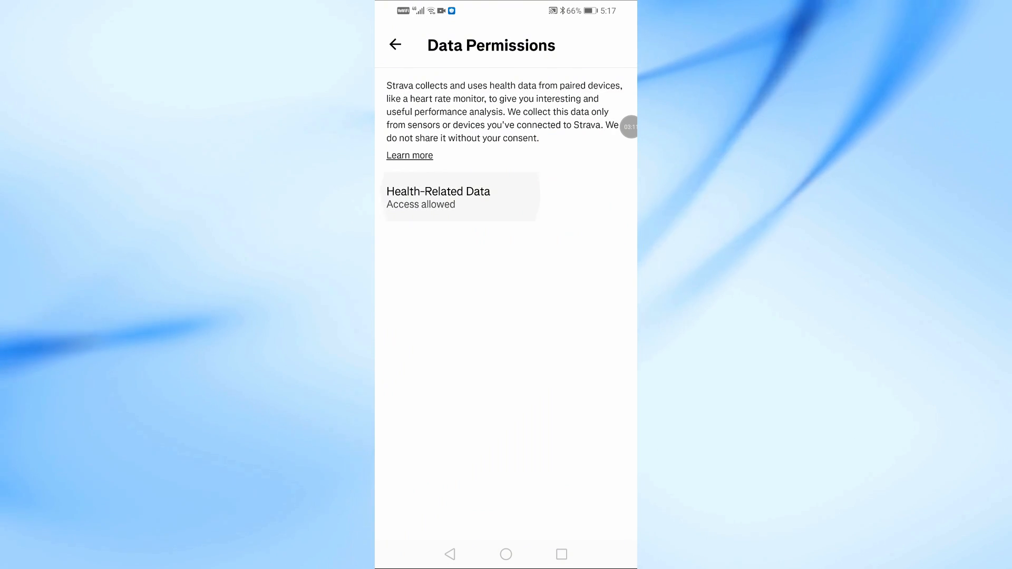
pyautogui.click(460, 197)
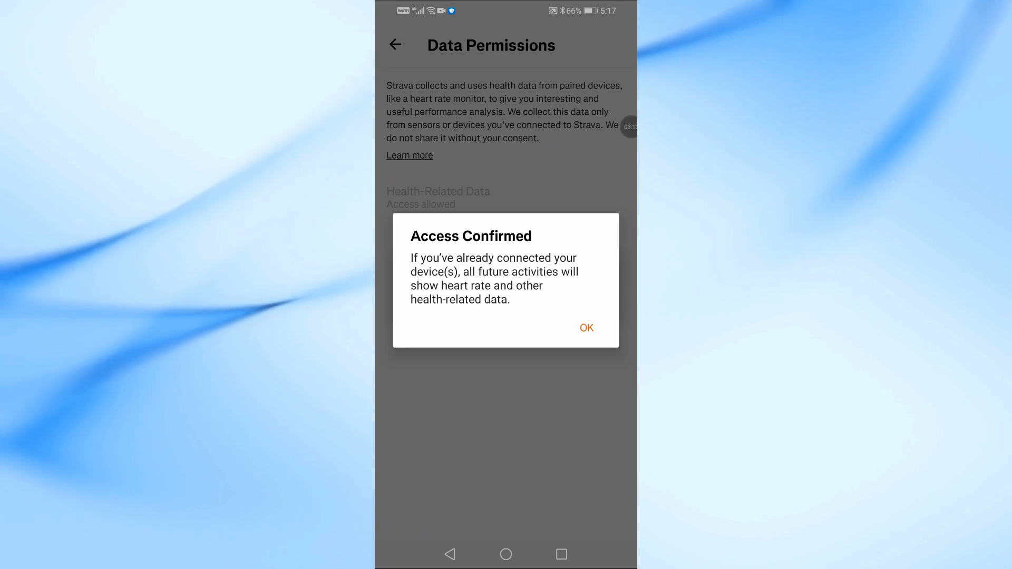
pyautogui.click(586, 328)
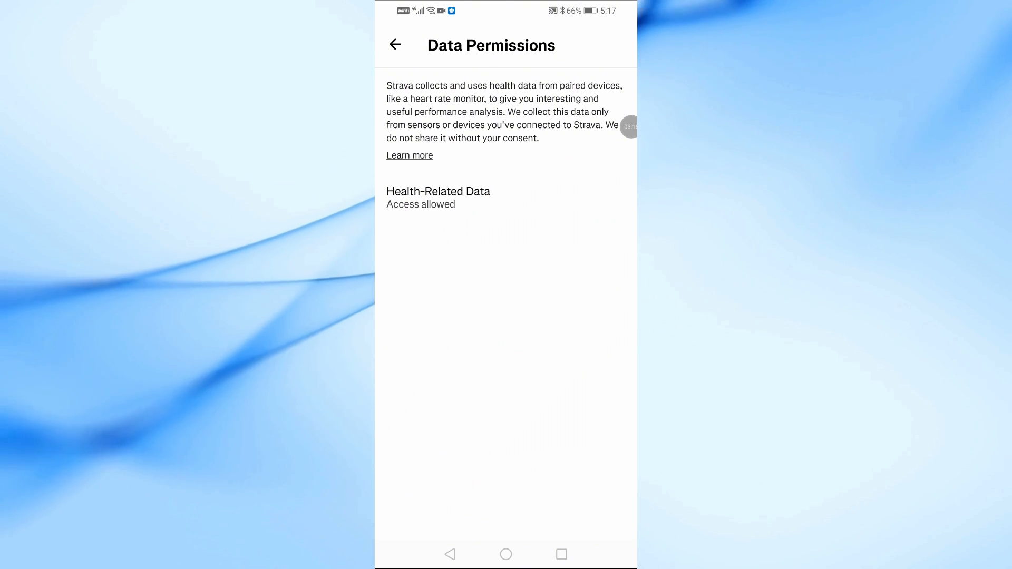